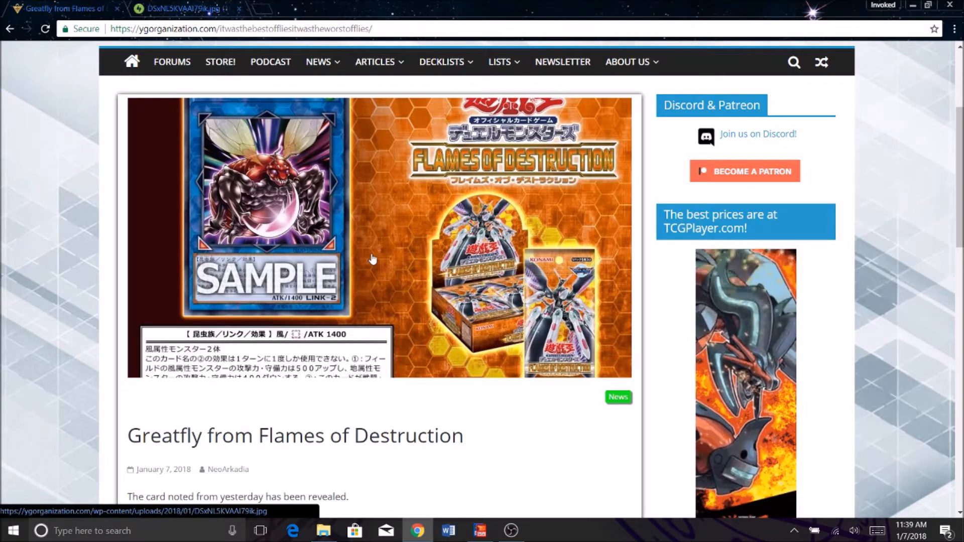
mouse_move(352, 260)
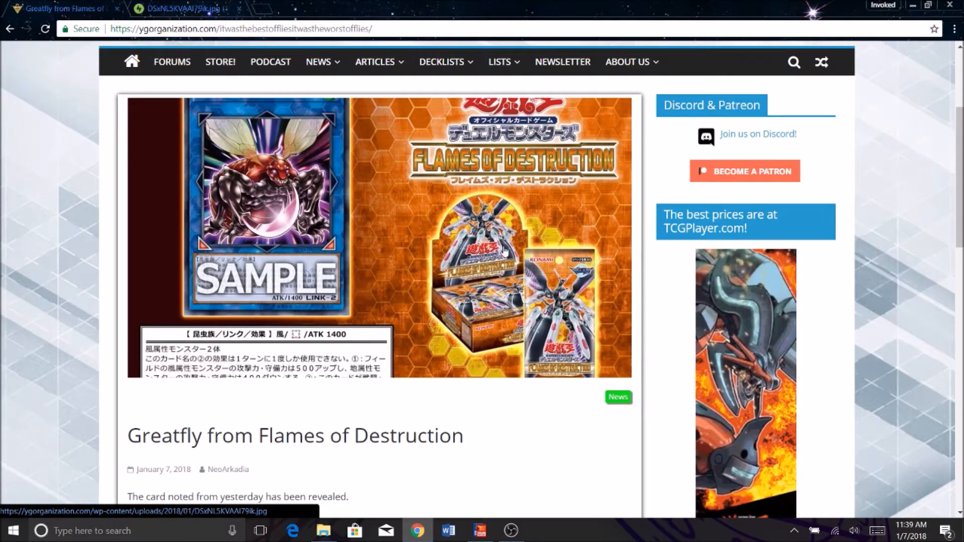
scroll("down", 3)
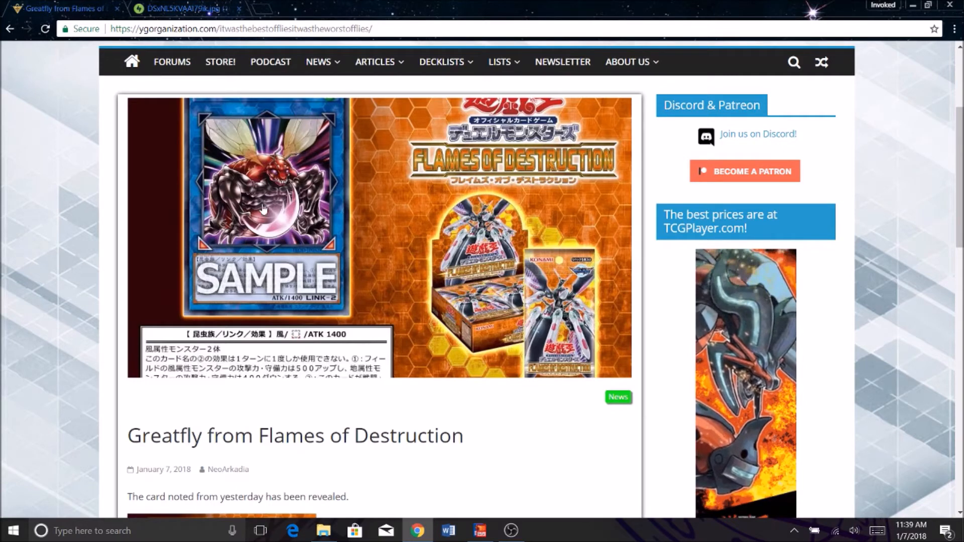
mouse_move(266, 239)
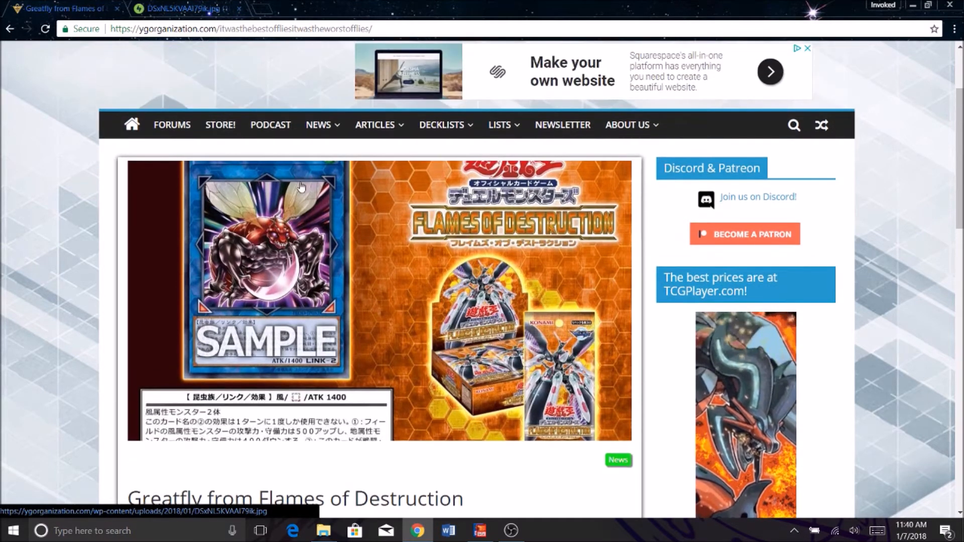
left_click(301, 185)
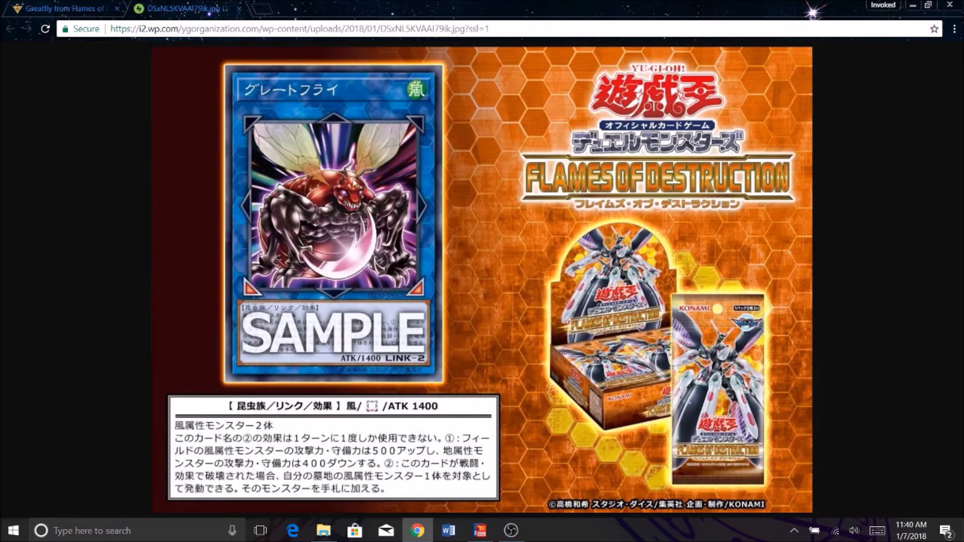
mouse_move(378, 223)
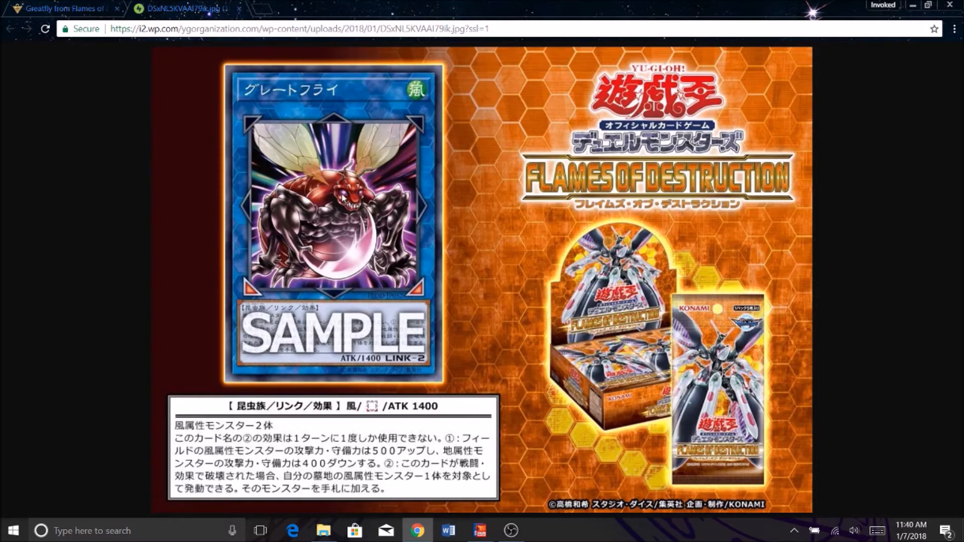
mouse_move(352, 211)
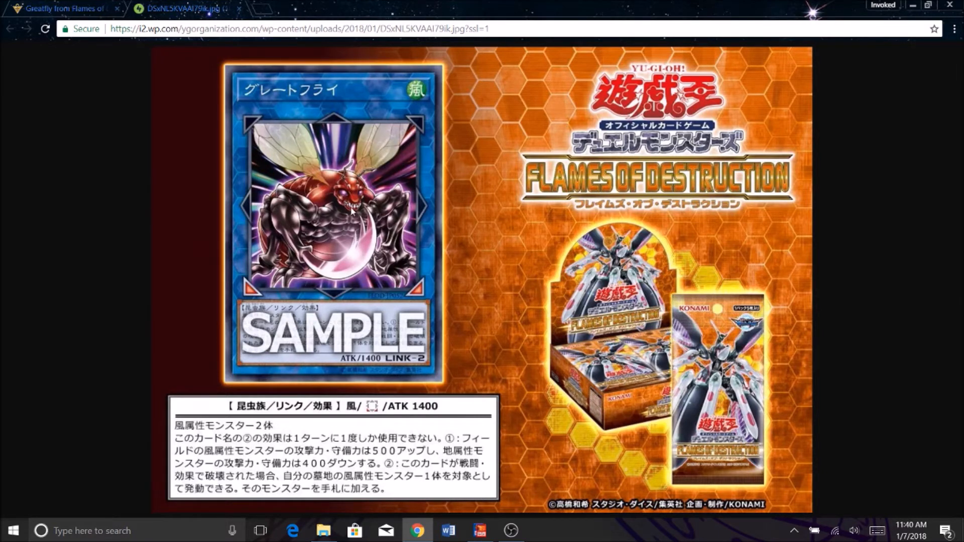
mouse_move(372, 209)
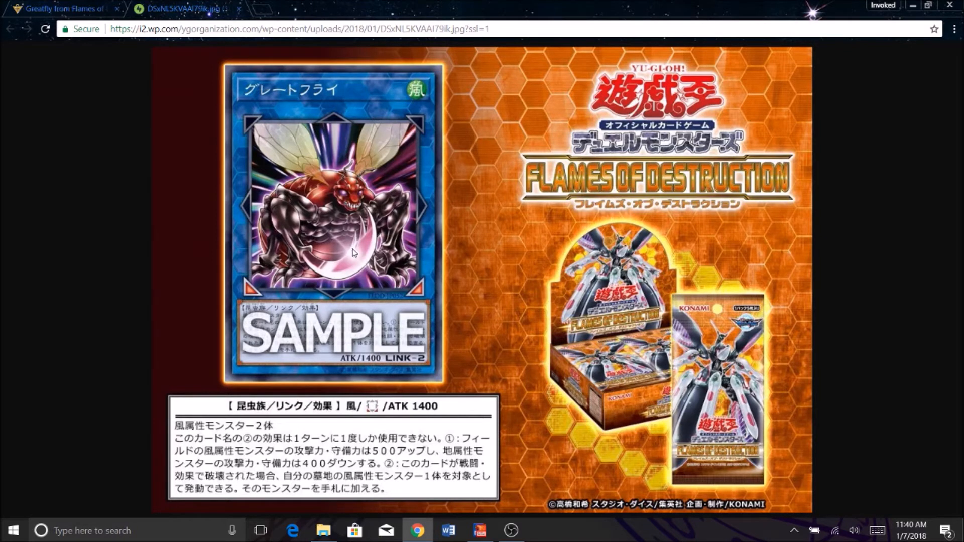
mouse_move(303, 259)
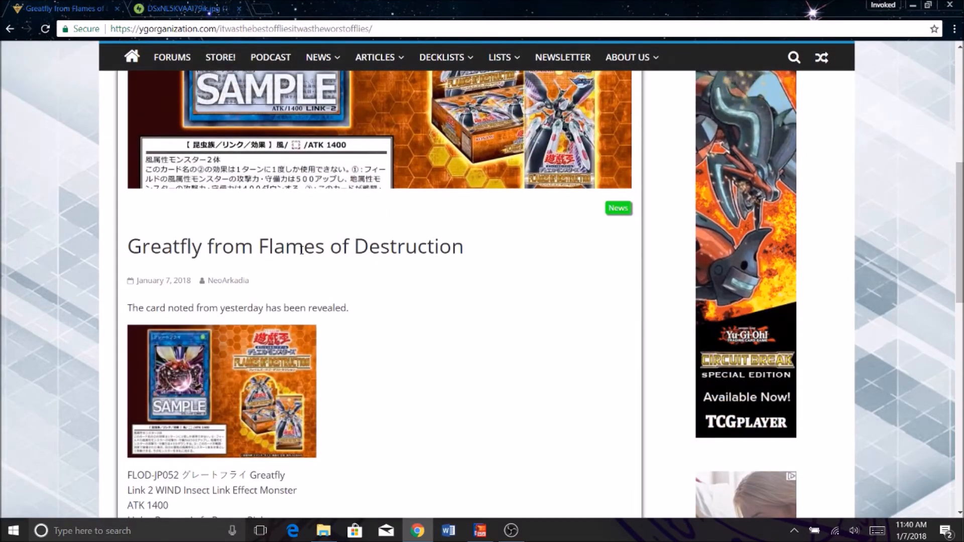
scroll("down", 3)
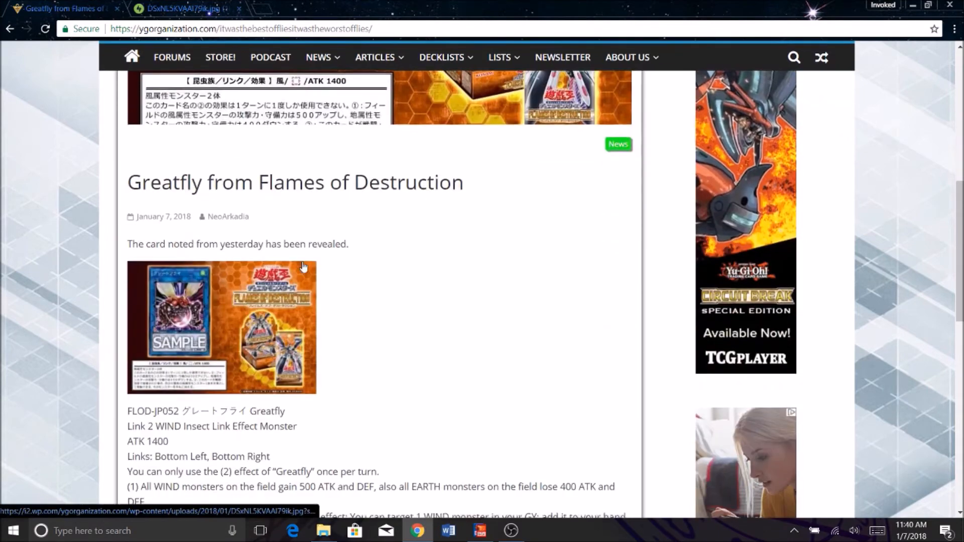
scroll("down", 3)
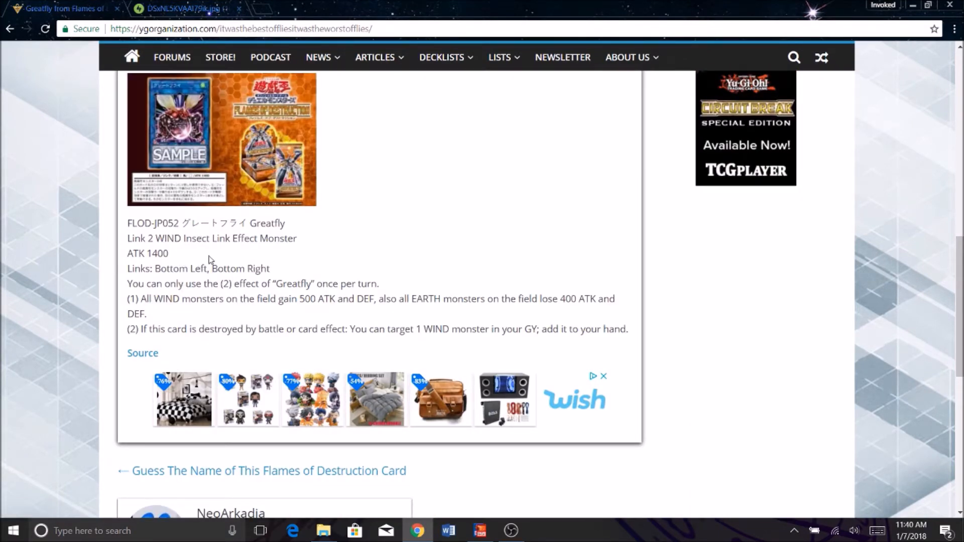
mouse_move(232, 256)
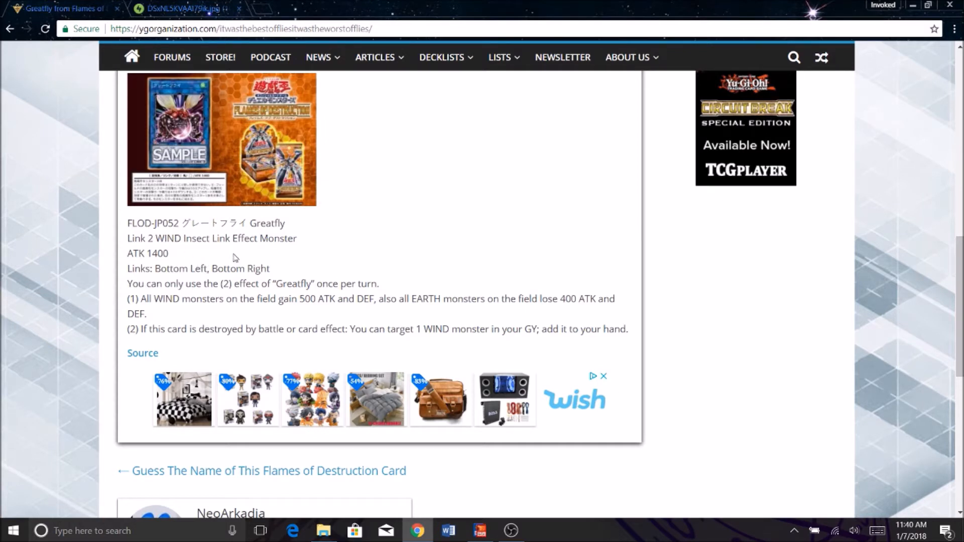
mouse_move(206, 193)
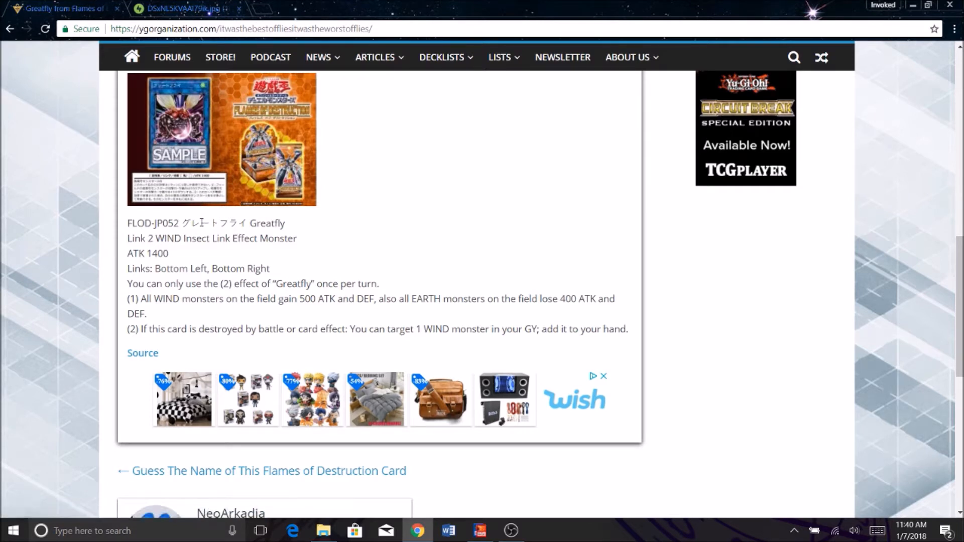
mouse_move(197, 183)
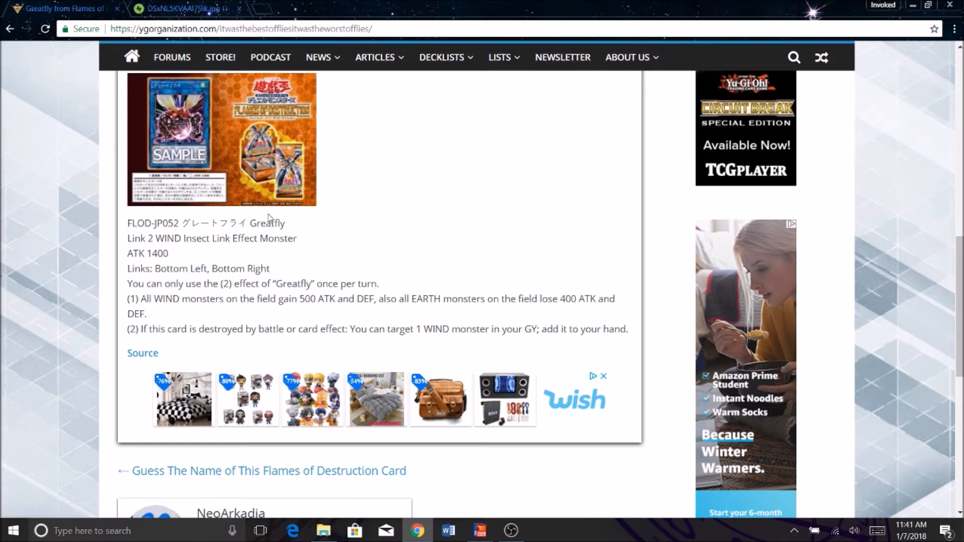
mouse_move(232, 127)
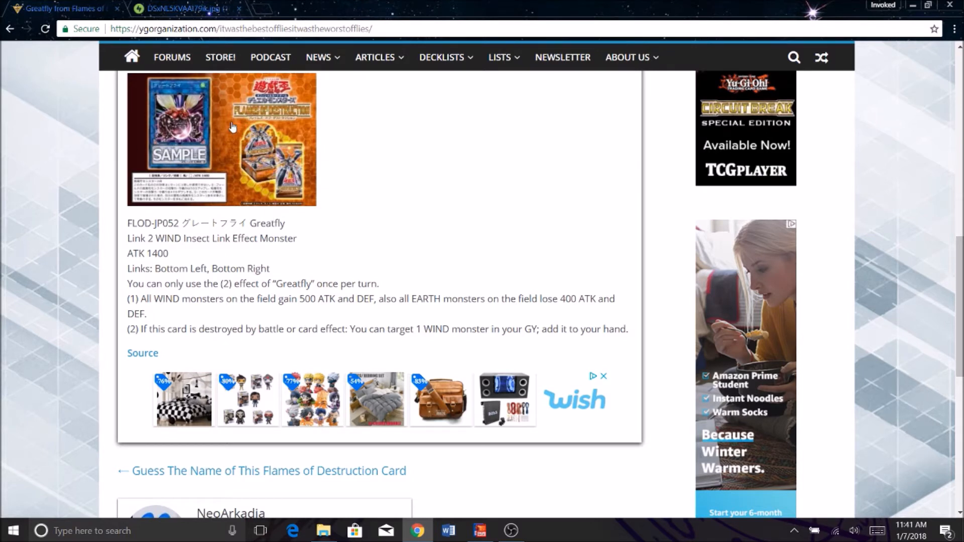
mouse_move(183, 158)
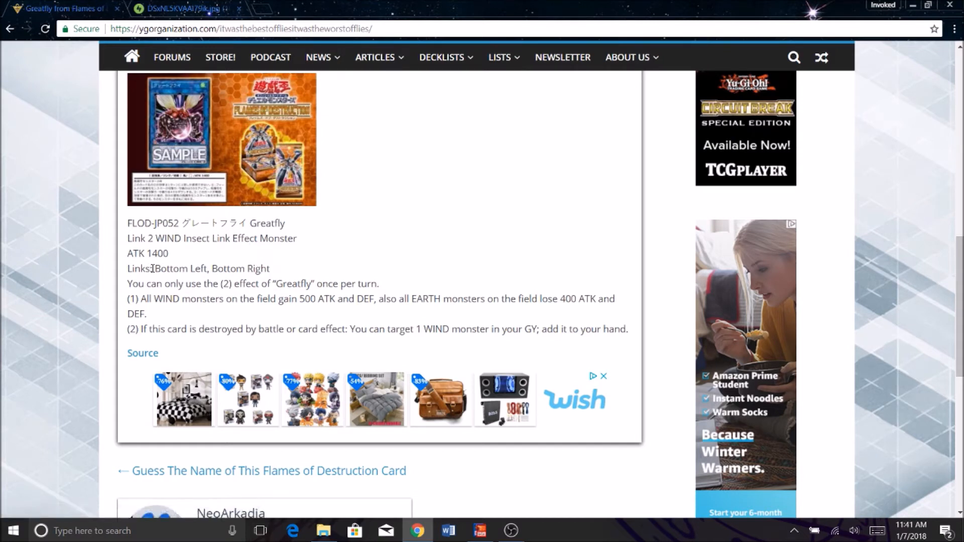
mouse_move(333, 267)
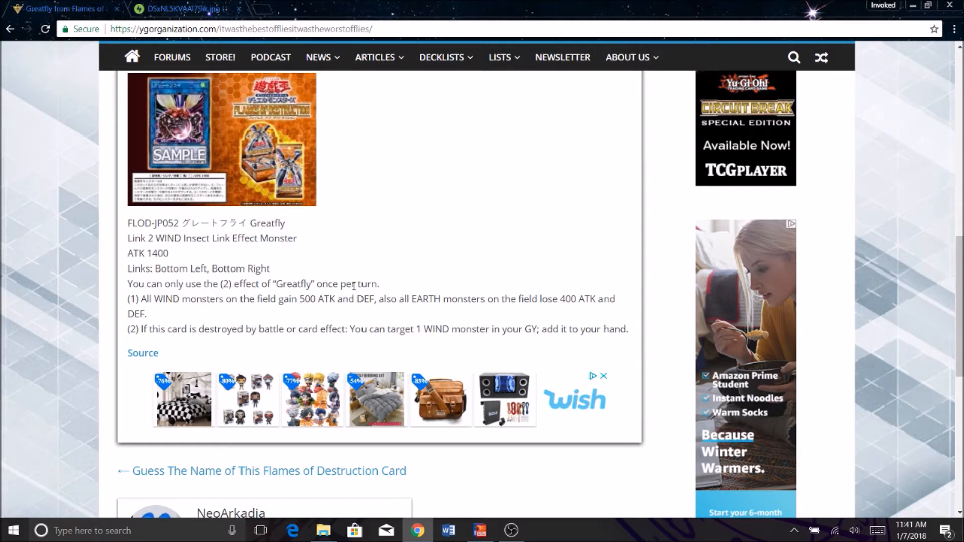
scroll("down", 3)
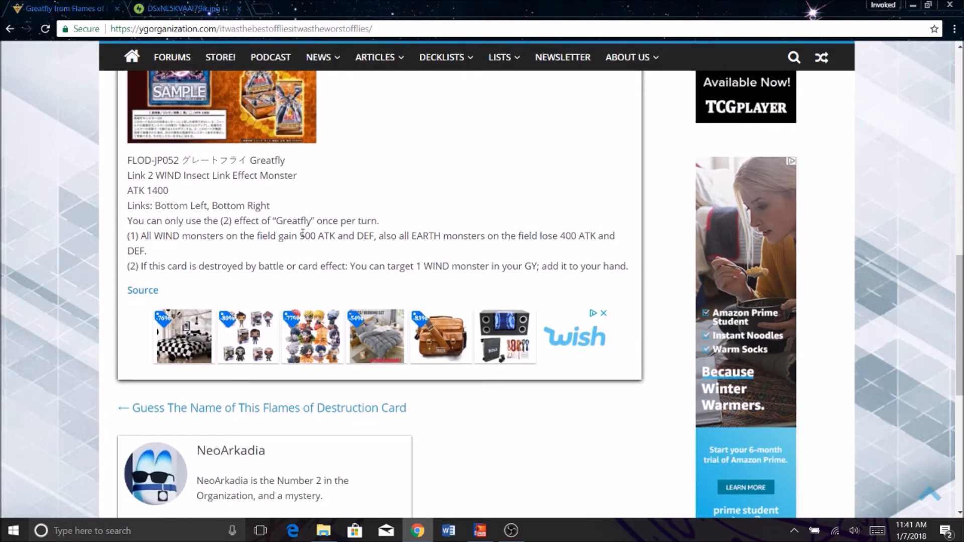
mouse_move(378, 252)
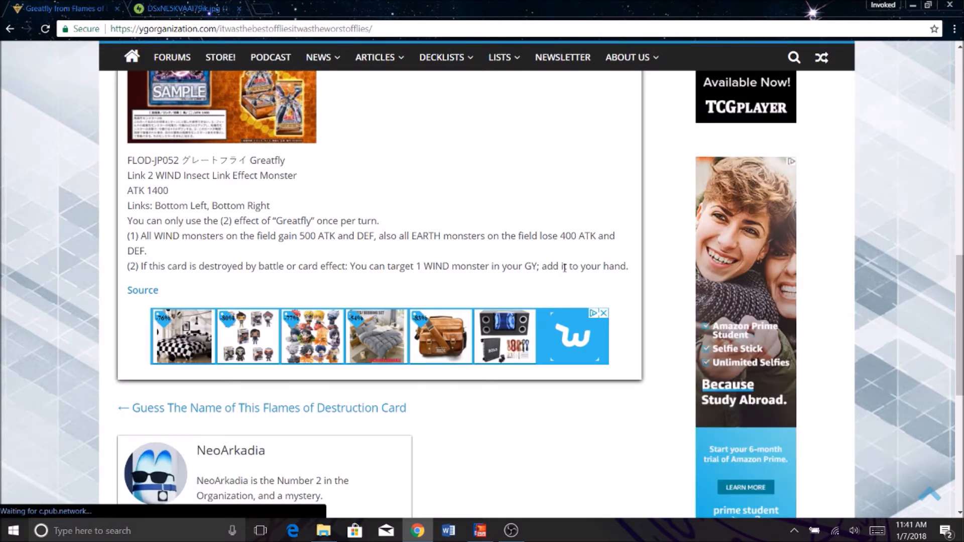
mouse_move(552, 255)
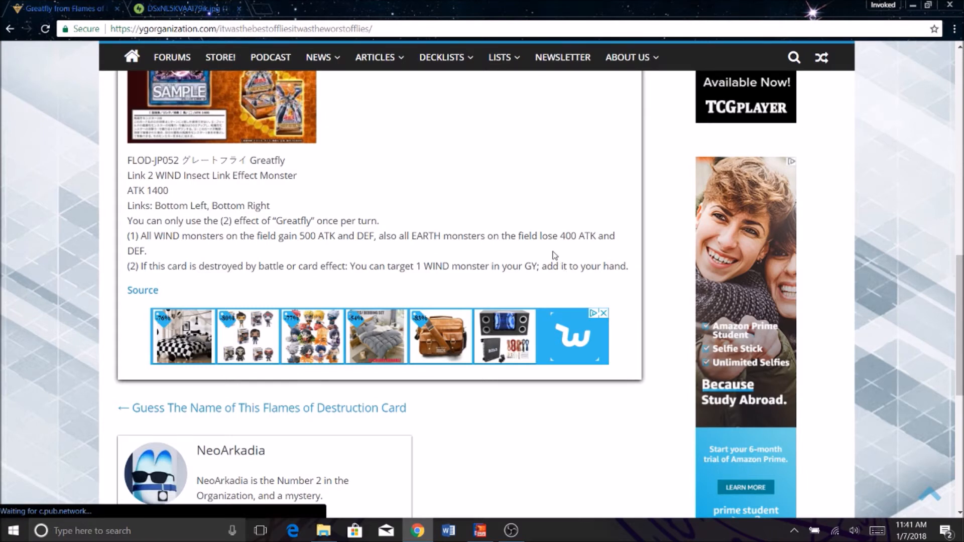
mouse_move(372, 301)
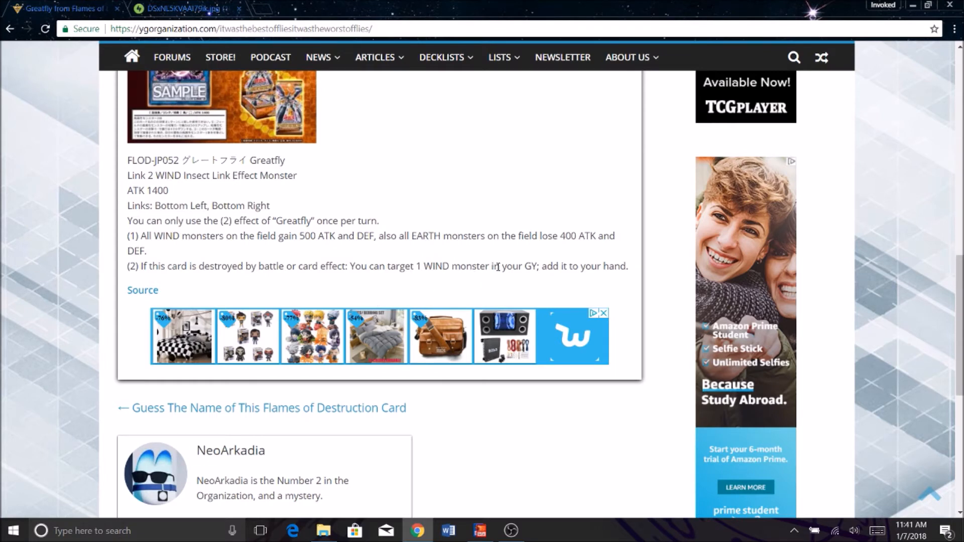
mouse_move(498, 267)
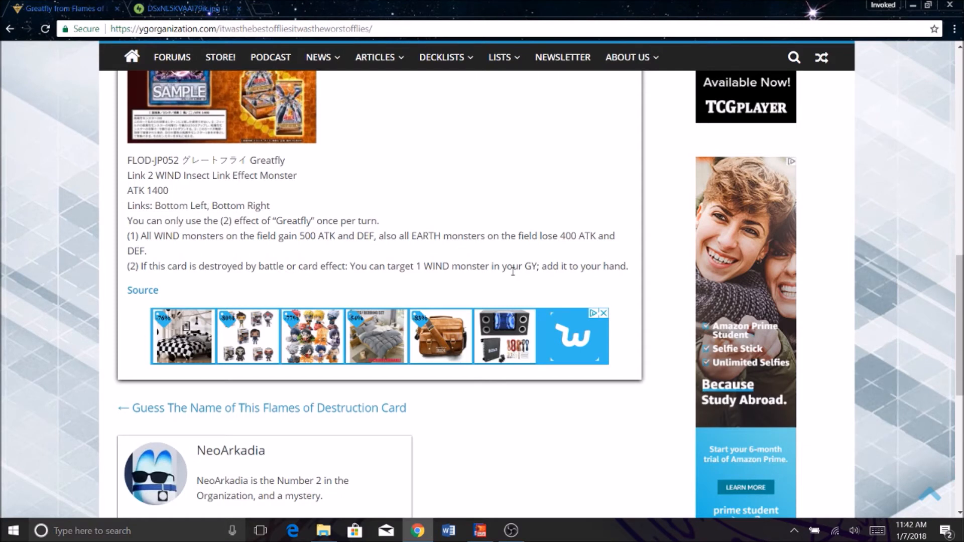
mouse_move(3, 306)
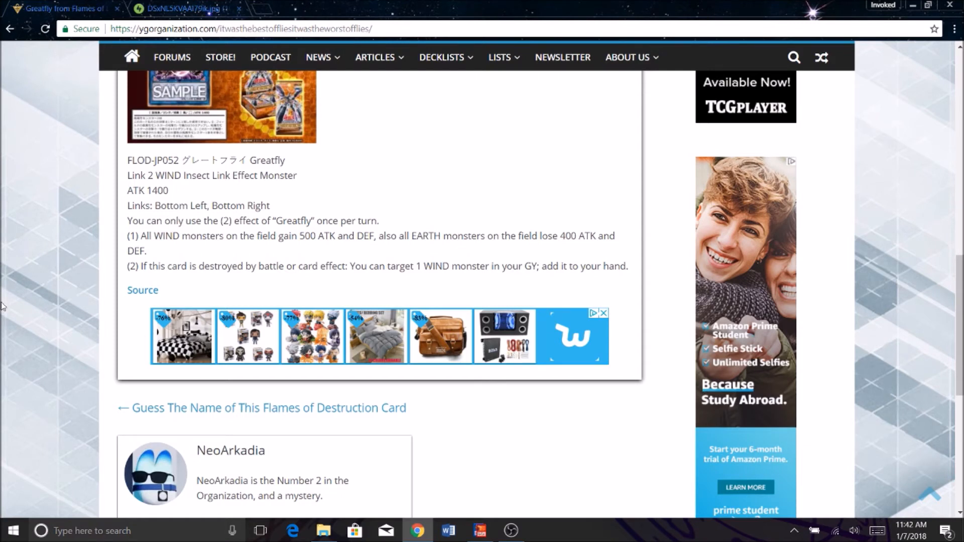
scroll("up", 3)
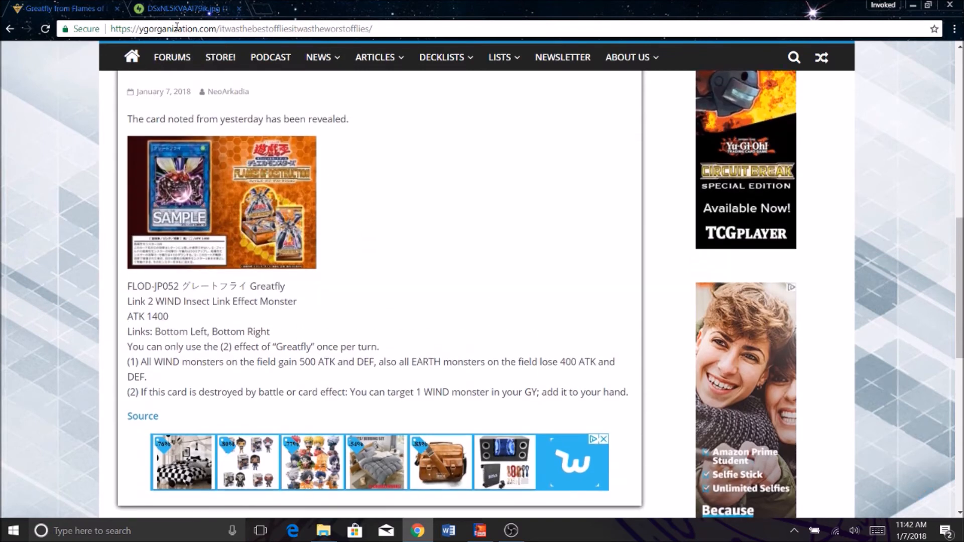
left_click(220, 200)
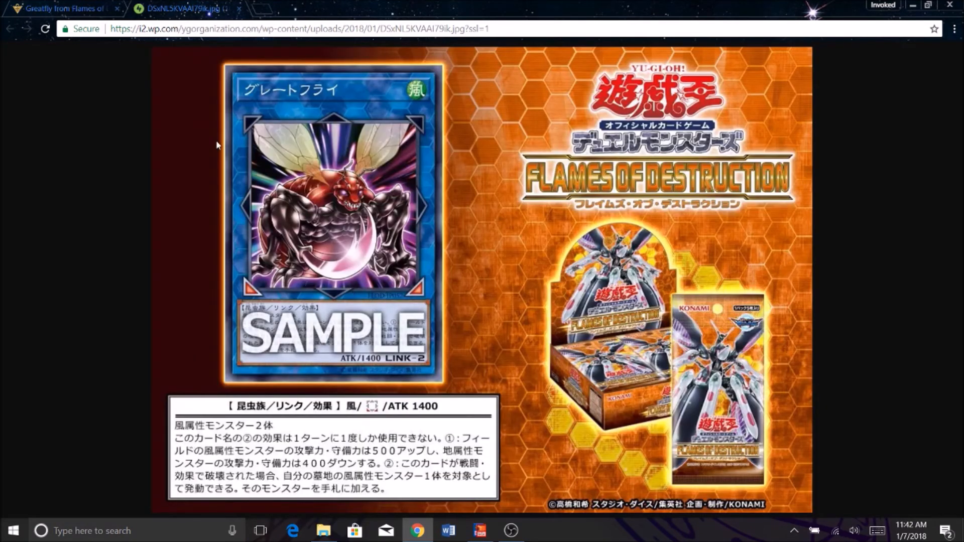
mouse_move(350, 341)
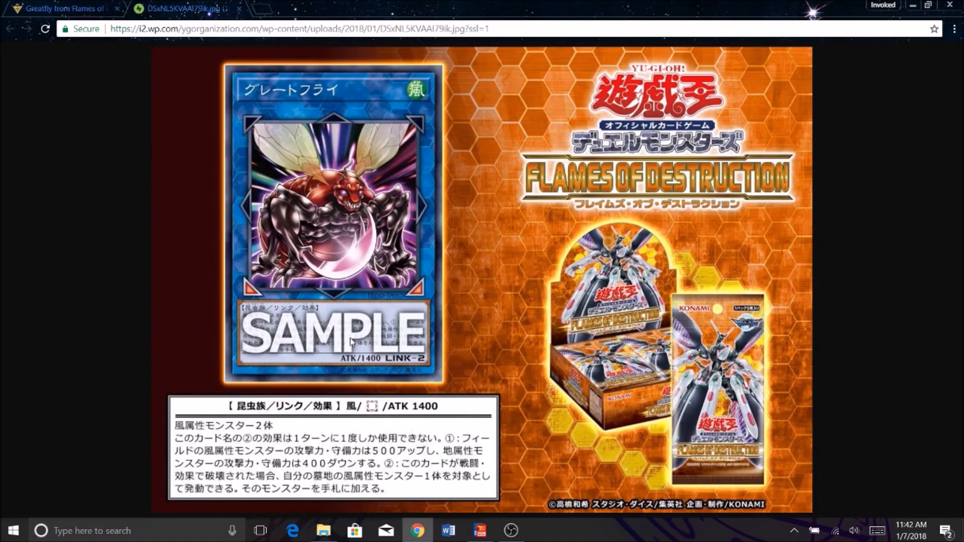
mouse_move(232, 258)
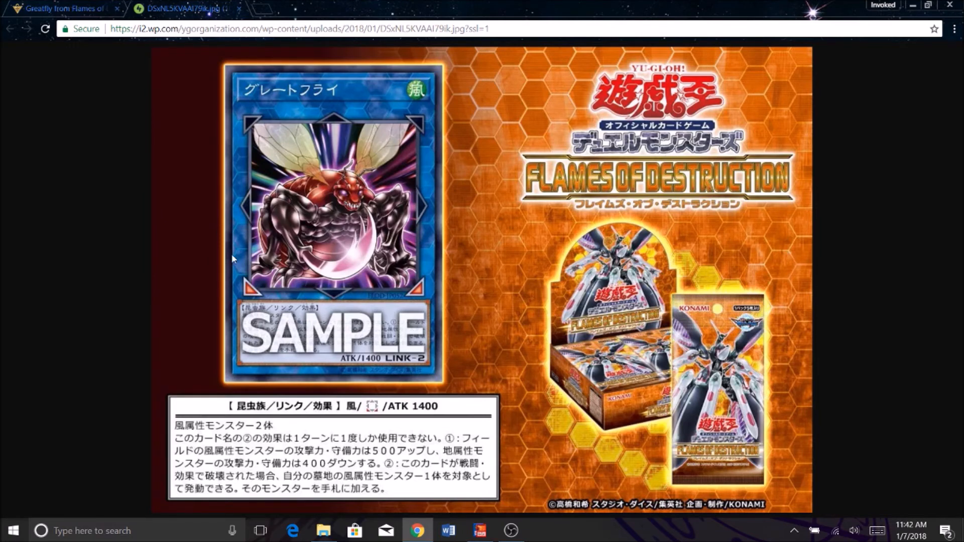
mouse_move(373, 215)
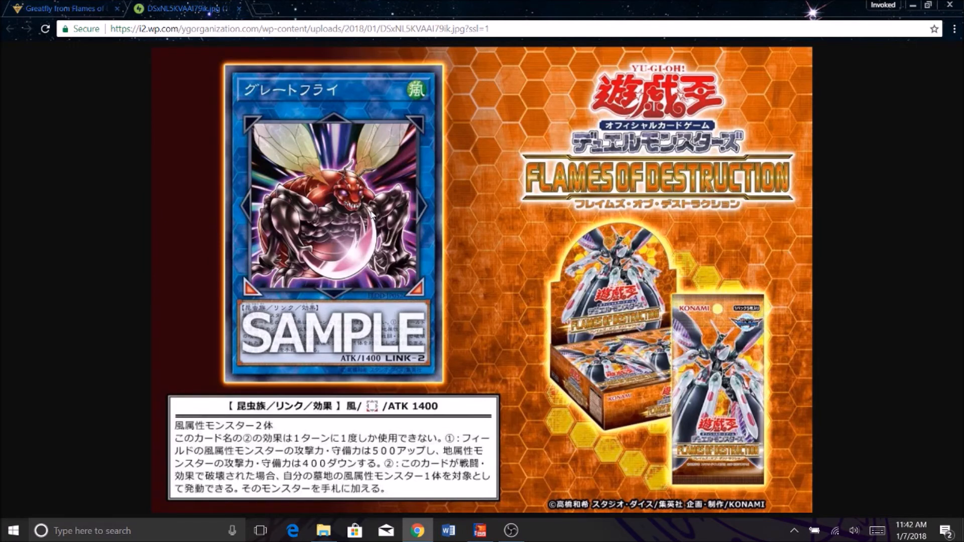
mouse_move(361, 163)
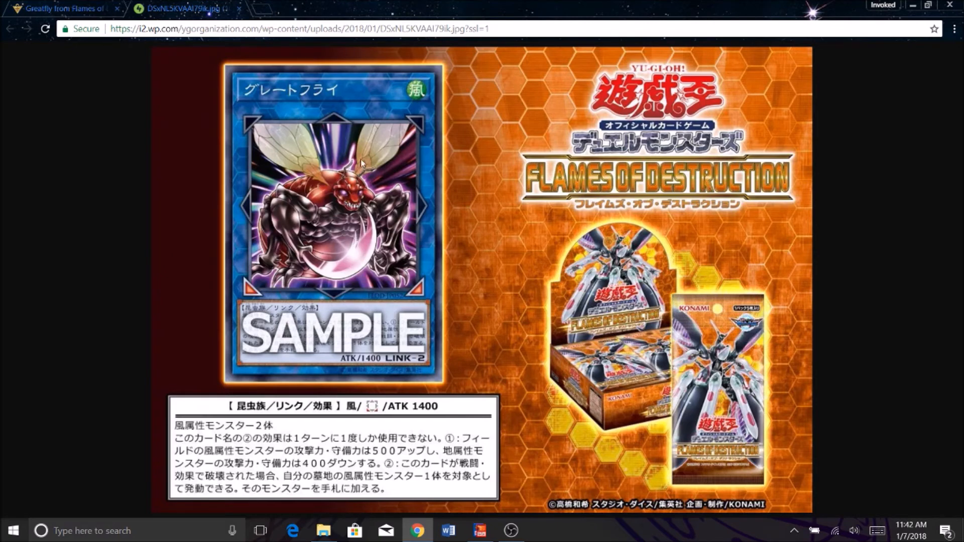
mouse_move(413, 196)
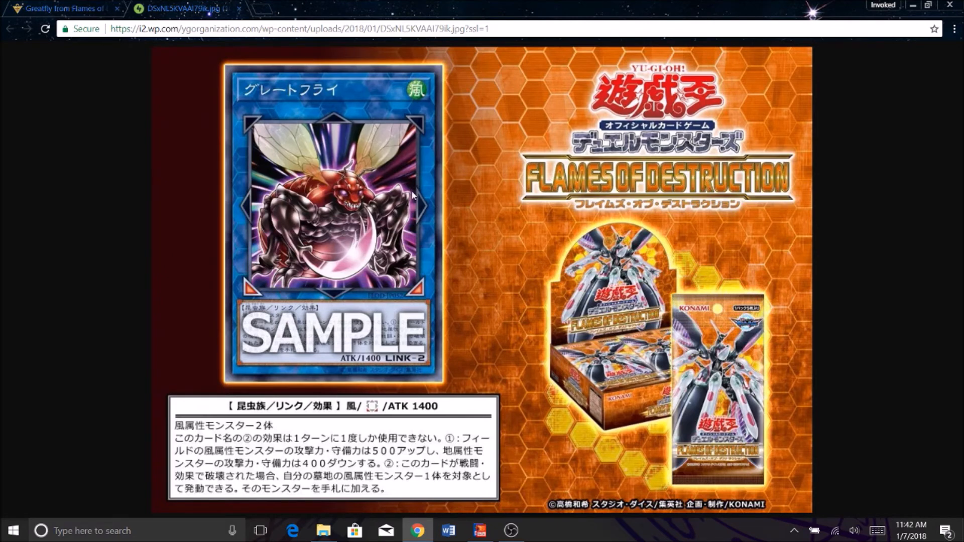
mouse_move(330, 167)
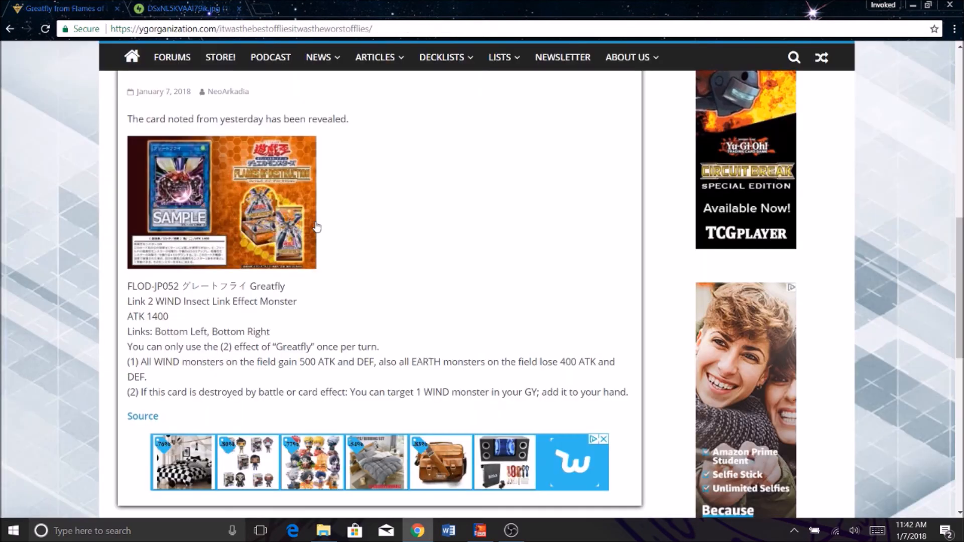
scroll("down", 3)
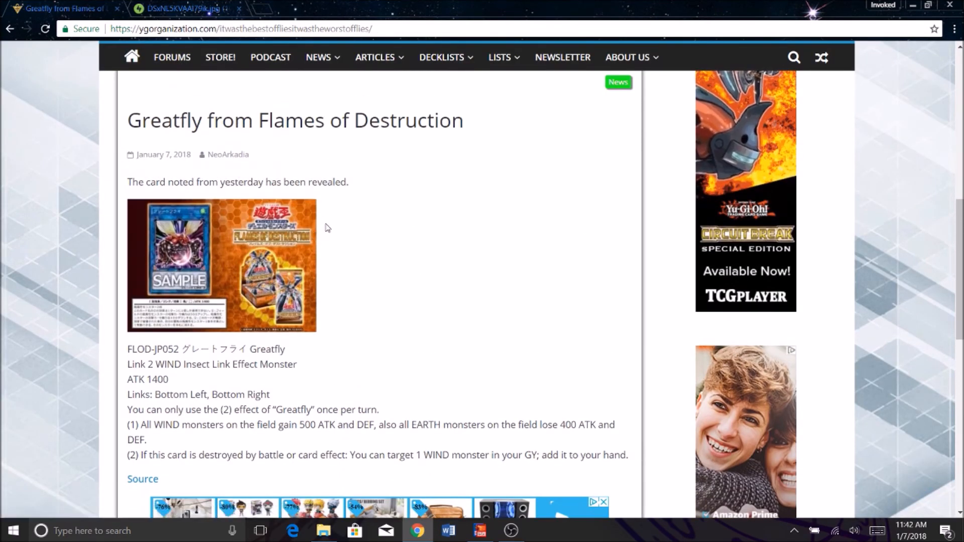
scroll("down", 3)
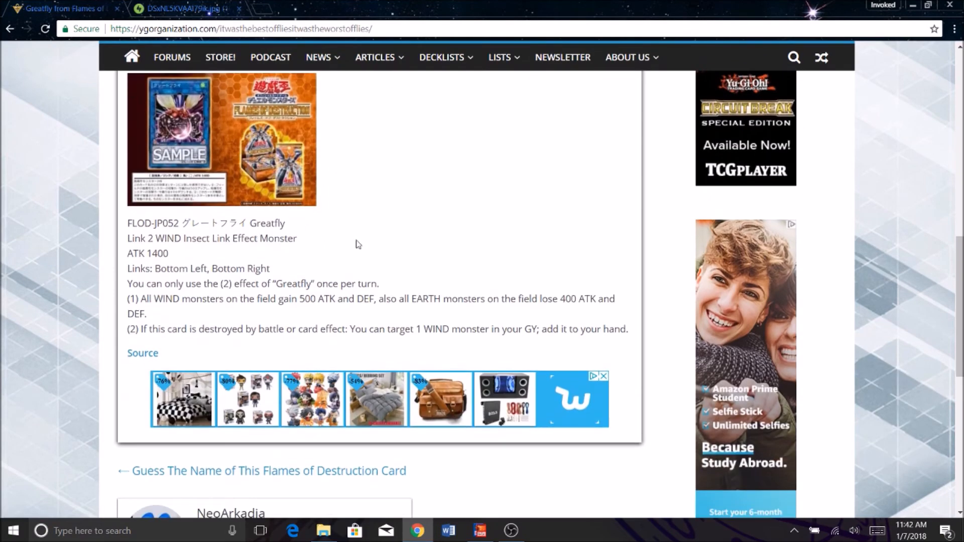
mouse_move(417, 303)
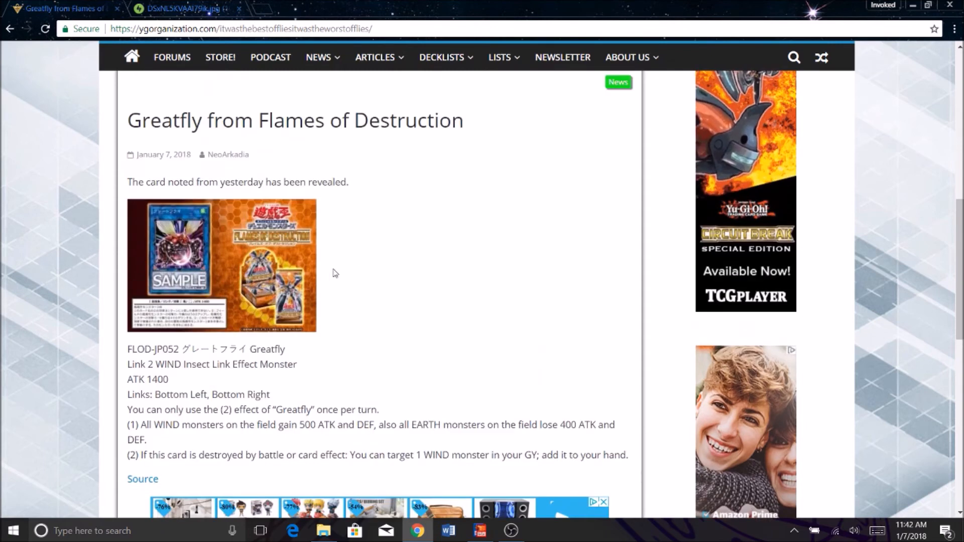
mouse_move(541, 223)
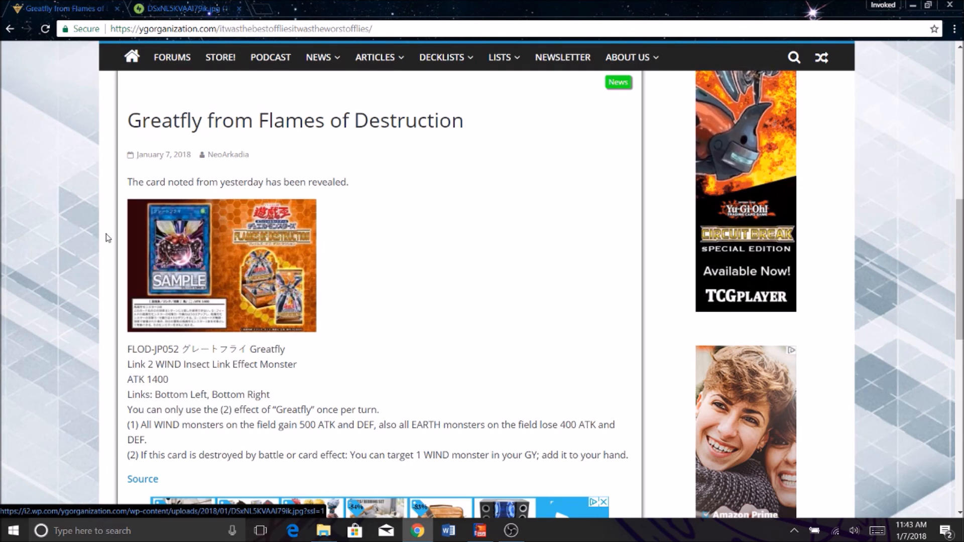
scroll("down", 3)
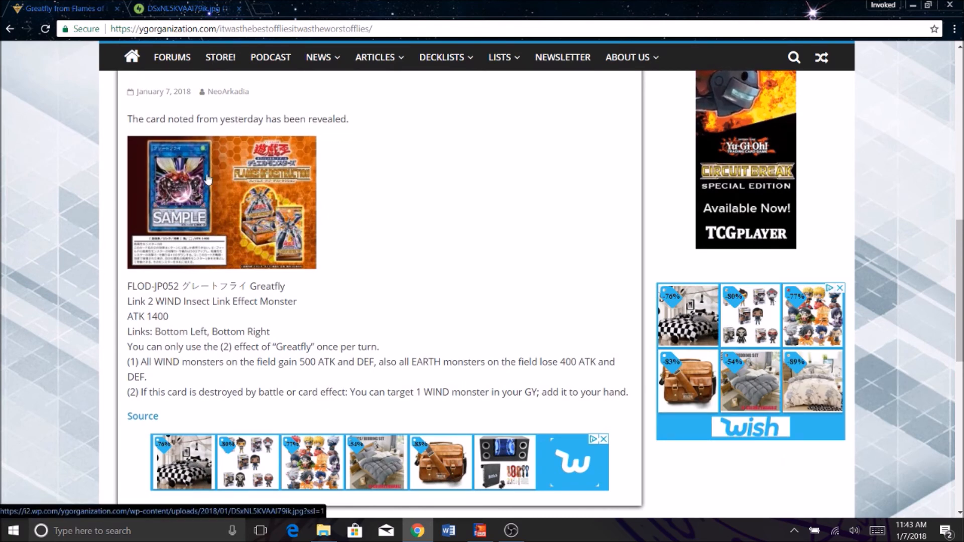
mouse_move(212, 186)
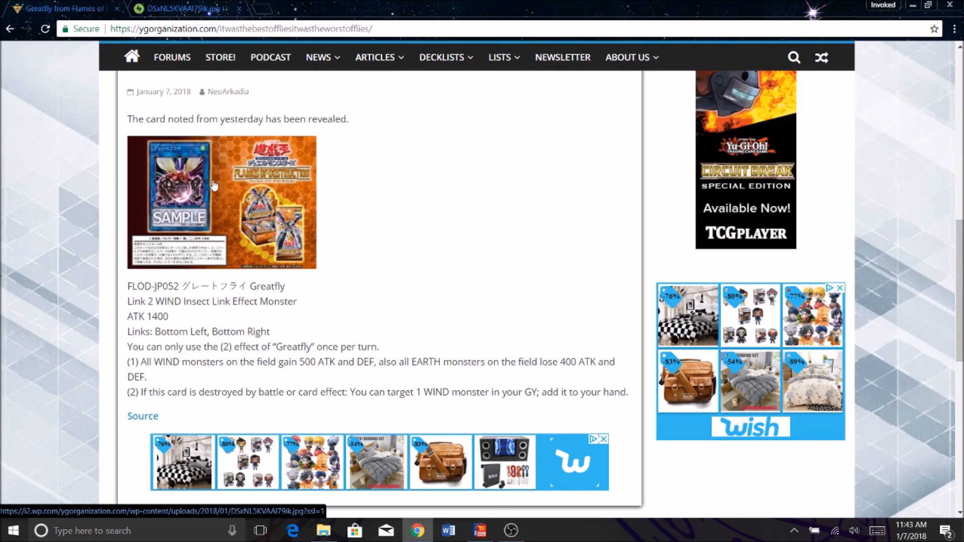
mouse_move(520, 200)
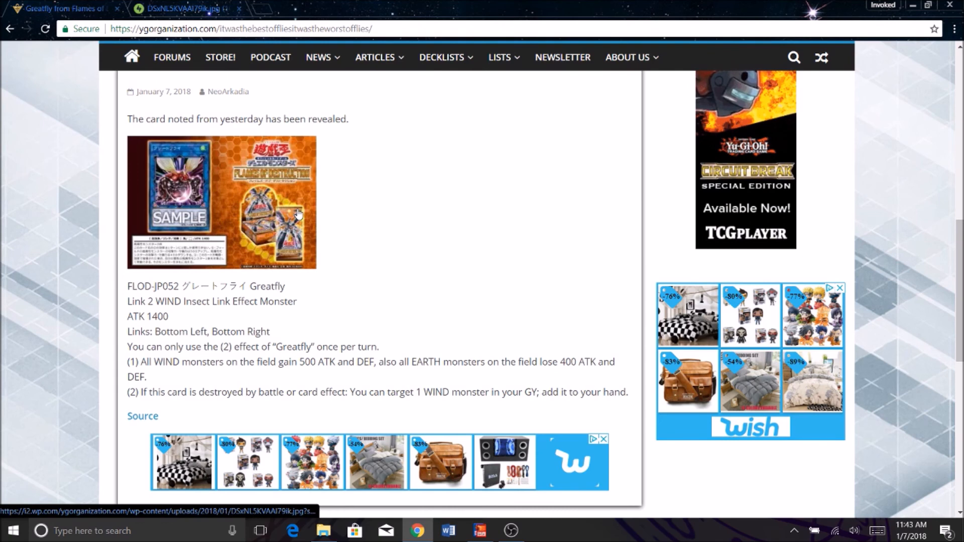
mouse_move(191, 489)
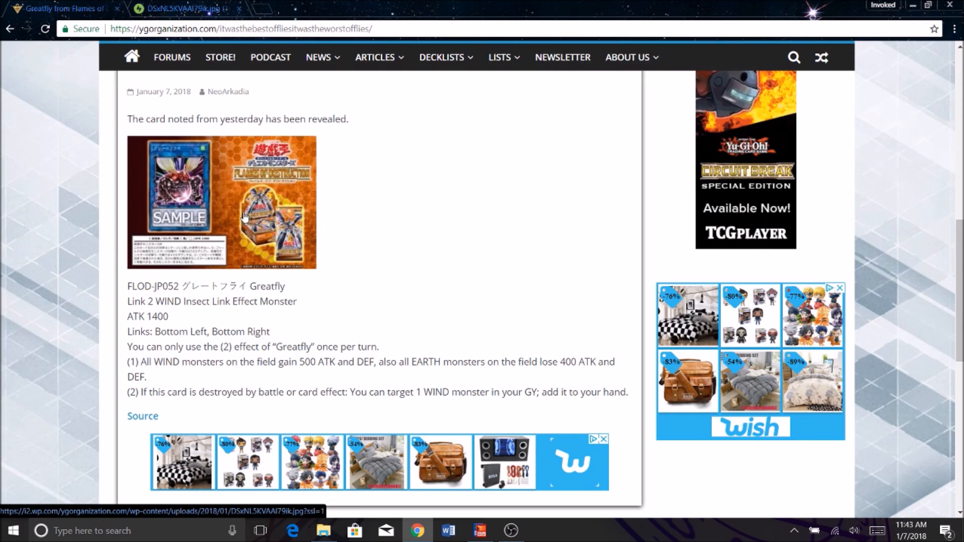
mouse_move(232, 217)
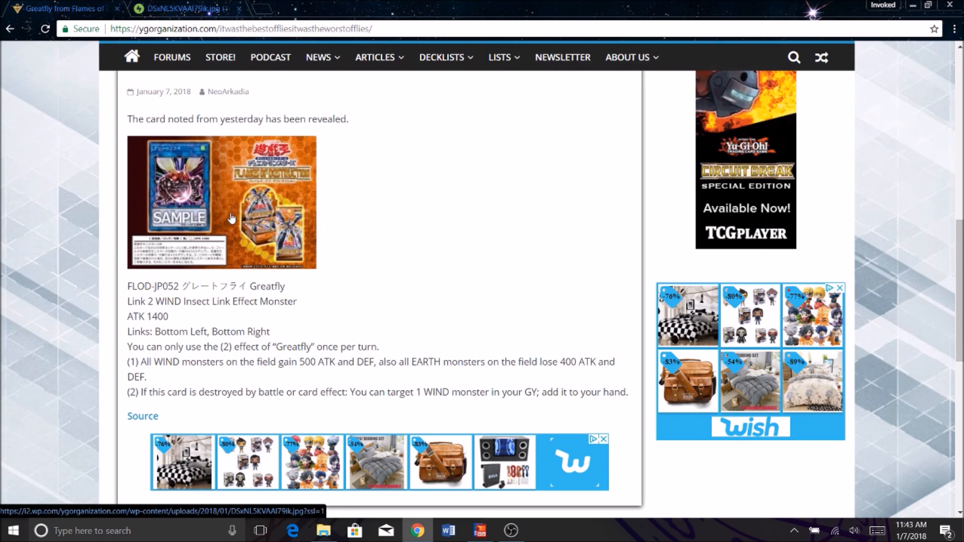